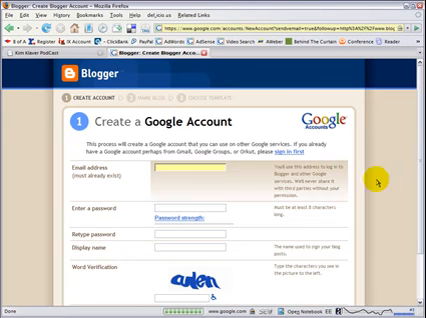
Step: Enter the email address starting 'julien' on the Google account sign-up form
{"action": "scroll", "scroll_direction": "down", "scroll_amount": 3}
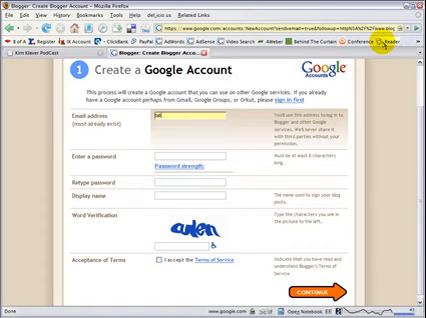
{"action": "type", "text": "julien"}
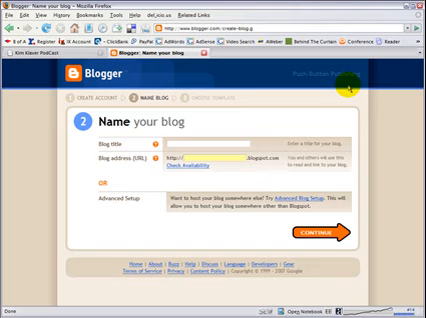
Step: Enter the blog title 'Tallen's Rant' and the address 'tallersrant'
{"action": "type", "text": "Talen's Ran"}
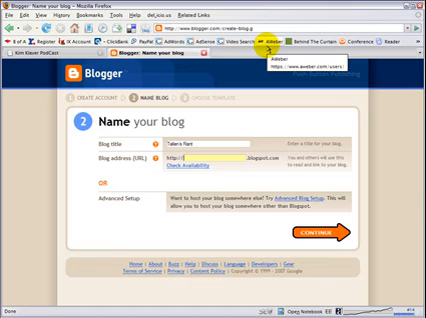
{"action": "type", "text": "tallersrant"}
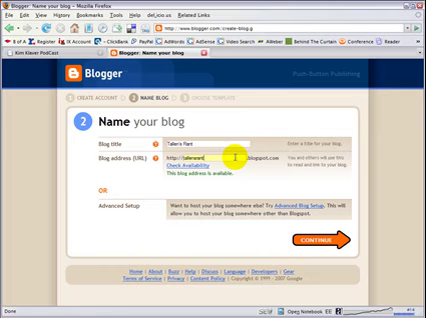
{"action": "mouse_move", "coordinate": [216, 153]}
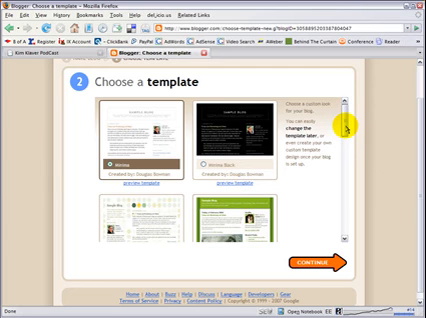
Step: Scroll through the template list to find and select Rounders 3
{"action": "scroll", "scroll_direction": "down", "scroll_amount": 3}
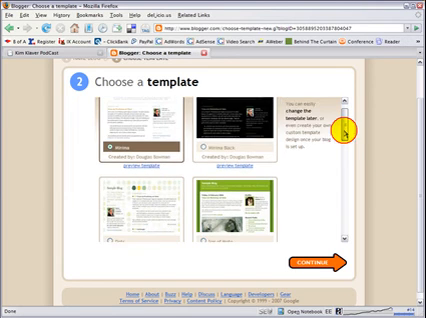
{"action": "scroll", "scroll_direction": "down", "scroll_amount": 3}
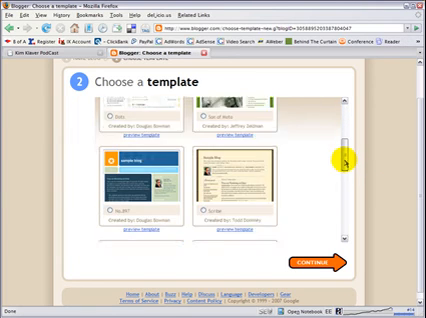
{"action": "scroll", "scroll_direction": "down", "scroll_amount": 3}
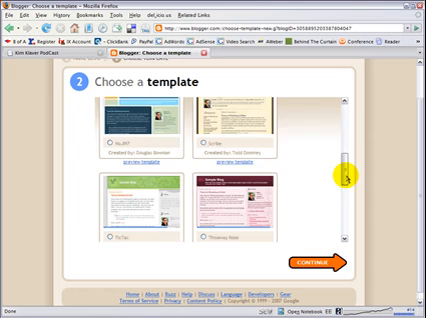
{"action": "scroll", "scroll_direction": "down", "scroll_amount": 3}
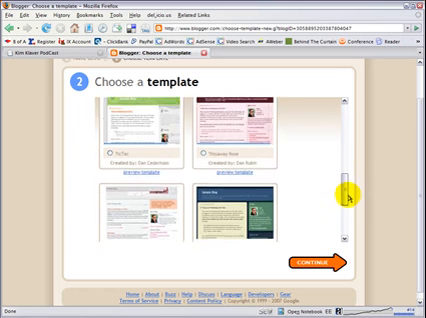
{"action": "scroll", "scroll_direction": "down", "scroll_amount": 3}
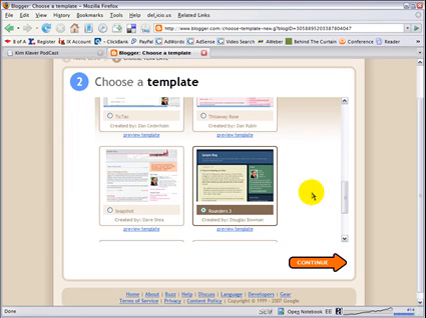
{"action": "scroll", "scroll_direction": "down", "scroll_amount": 3}
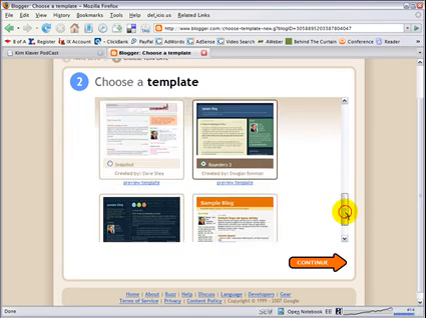
{"action": "scroll", "scroll_direction": "down", "scroll_amount": 3}
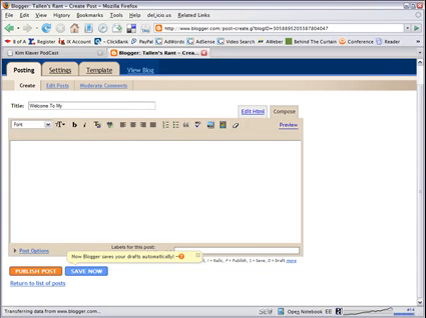
Step: Complete the post title so it reads 'Welcome To My New Blog'
{"action": "type", "text": "New Blog"}
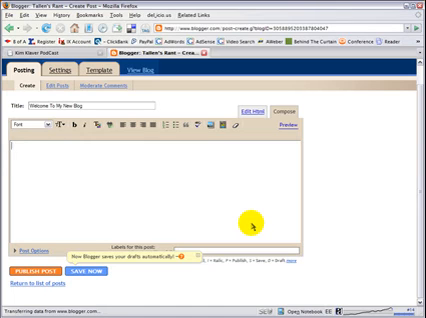
Step: Type the self-introduction 'My name is Tallen Rogers and I am 1 year old.'
{"action": "type", "text": "My name is Ta"}
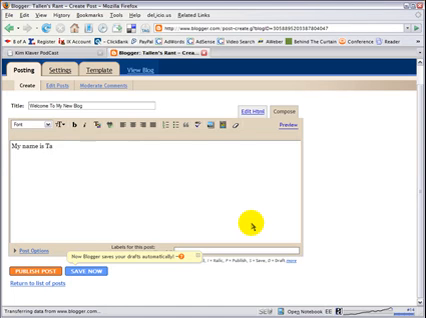
{"action": "type", "text": "llen Rogers"}
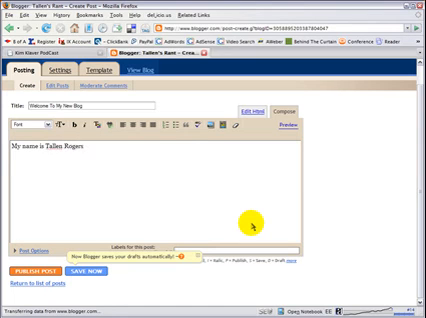
{"action": "type", "text": "and I am 1 year old."}
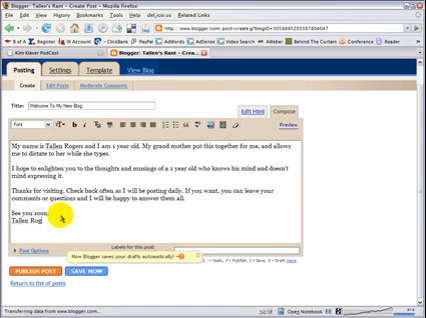
Step: Finish typing the 'Rogers' signature and add the labels network marketing, prospecting, mlm
{"action": "type", "text": "ers"}
{"action": "type", "text": "network marketing, prospecting, mlm"}
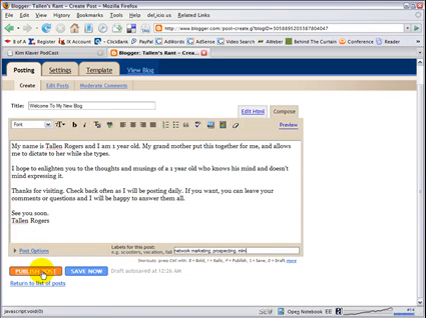
Step: Publish the welcome post and view it on the live blog
{"action": "left_click", "coordinate": [33, 265]}
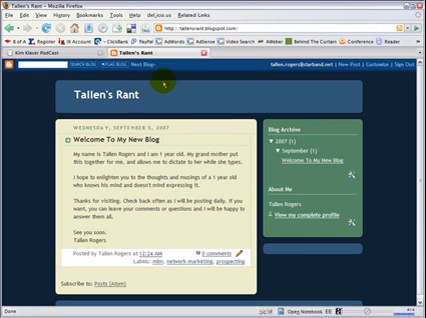
{"action": "mouse_move", "coordinate": [169, 78]}
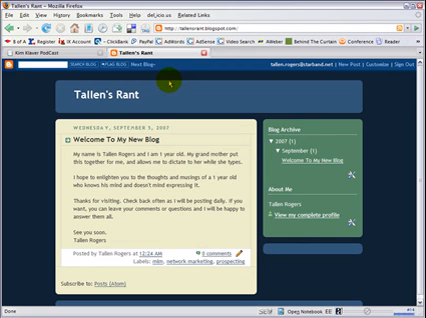
{"action": "mouse_move", "coordinate": [175, 92]}
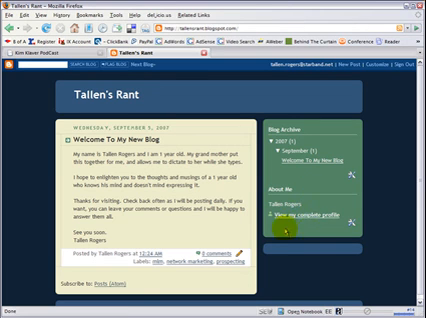
{"action": "mouse_move", "coordinate": [336, 222]}
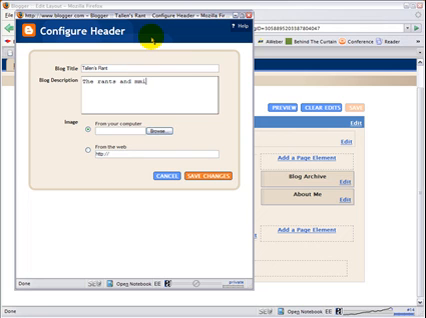
Step: Type 'The rants and musings of a 1 year old, as told by his grandmother'
{"action": "type", "text": "amusings of a 1 year"}
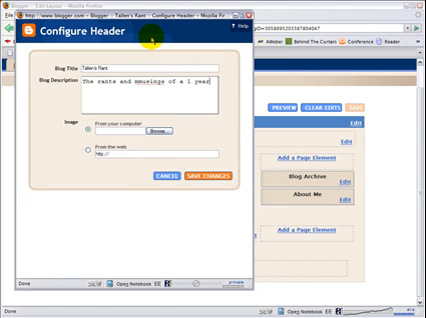
{"action": "type", "text": "old, as told by his"}
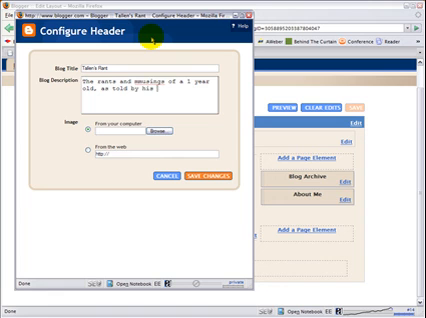
{"action": "type", "text": "grandmother"}
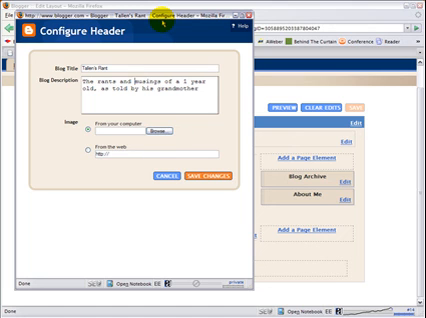
{"action": "mouse_move", "coordinate": [215, 57]}
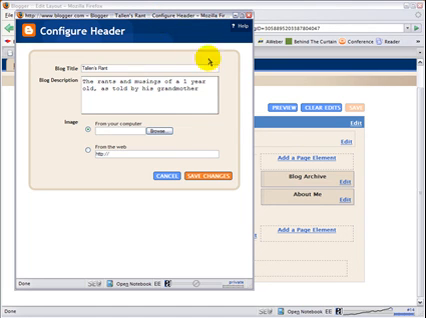